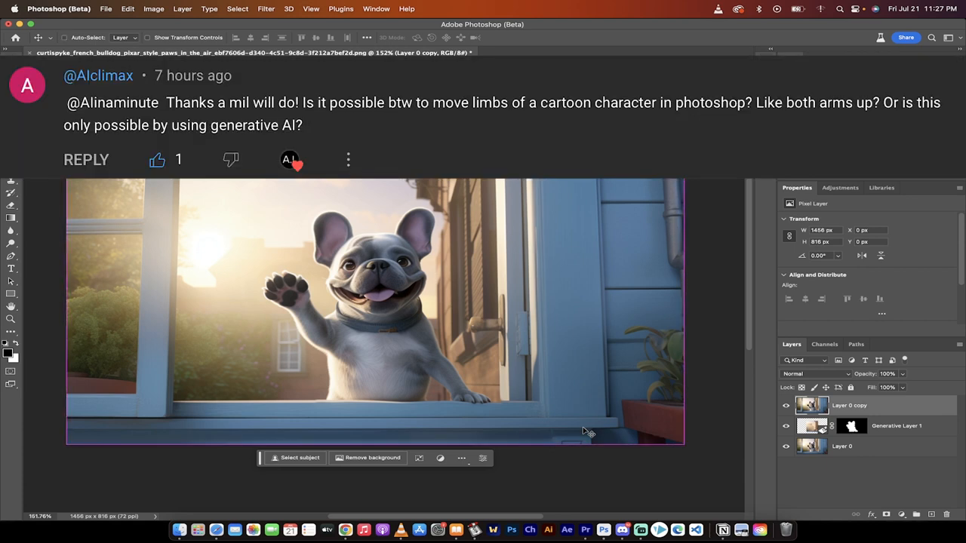
Run Select Subject from the contextual task bar to outline the waving bulldog.
click(299, 457)
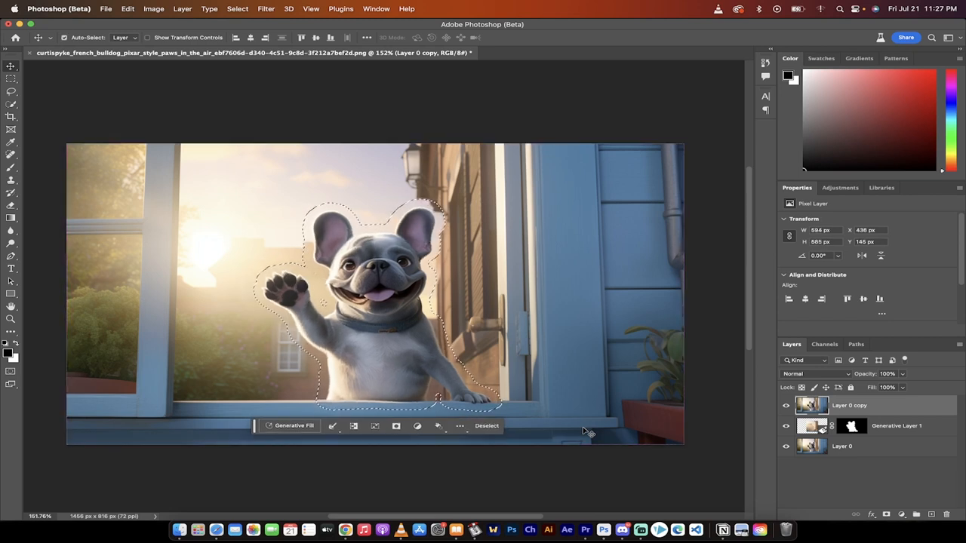
mouse_move(638, 361)
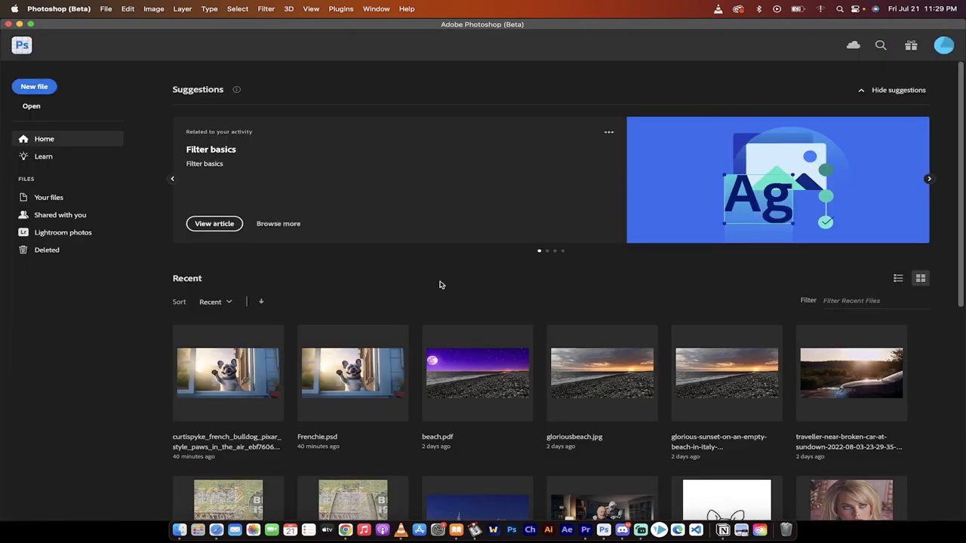
mouse_move(136, 43)
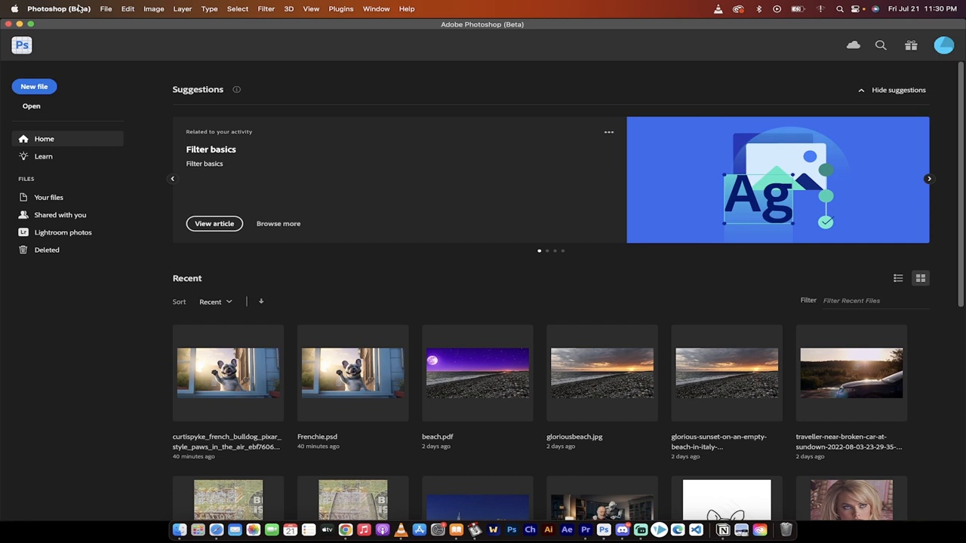
click(58, 8)
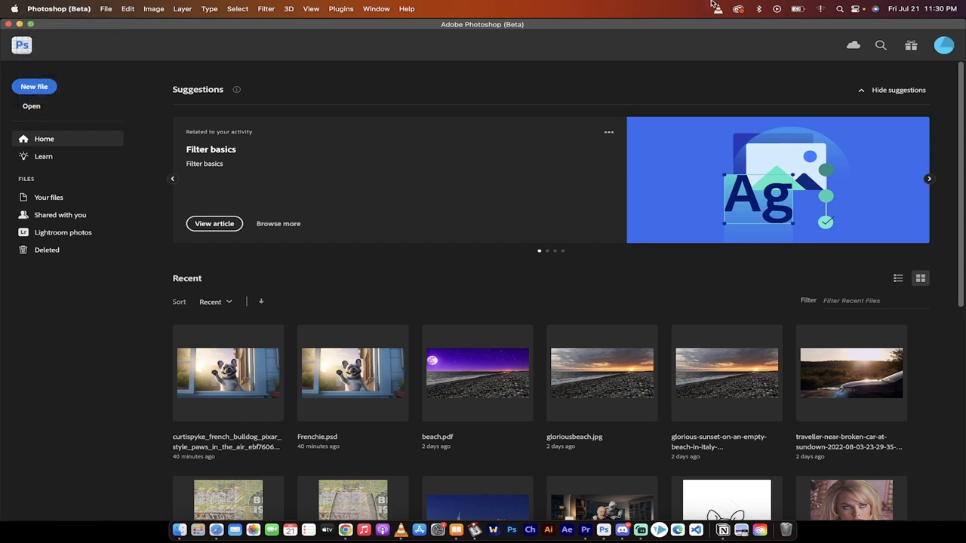
mouse_move(738, 8)
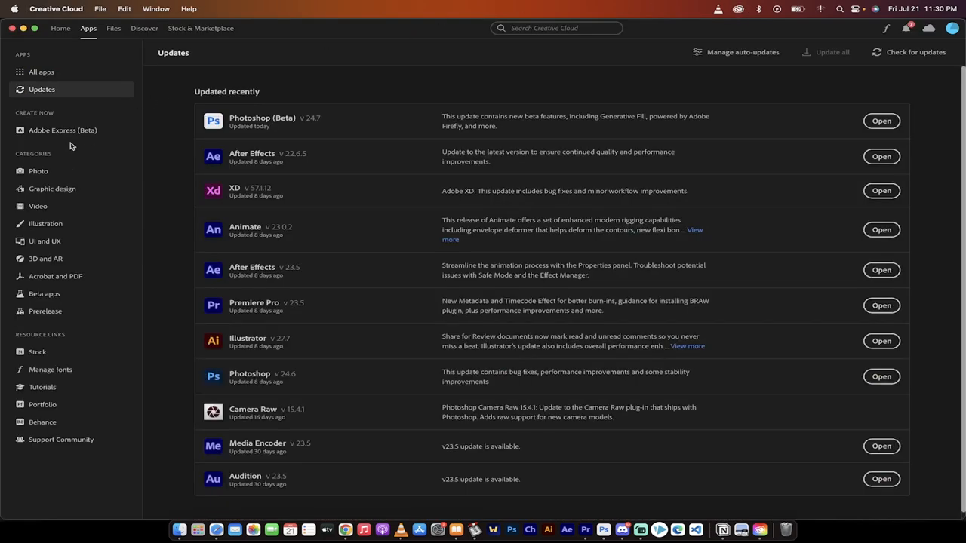
mouse_move(62, 130)
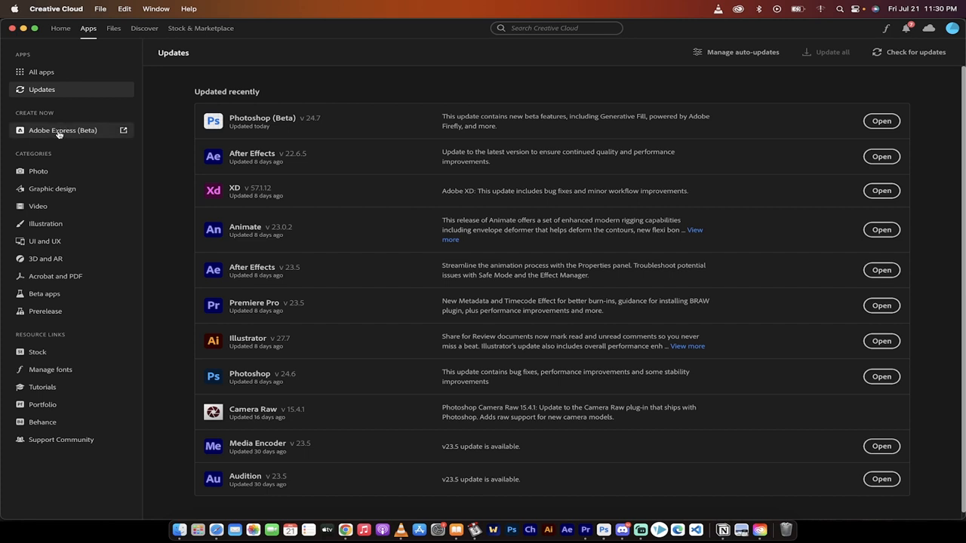
mouse_move(53, 311)
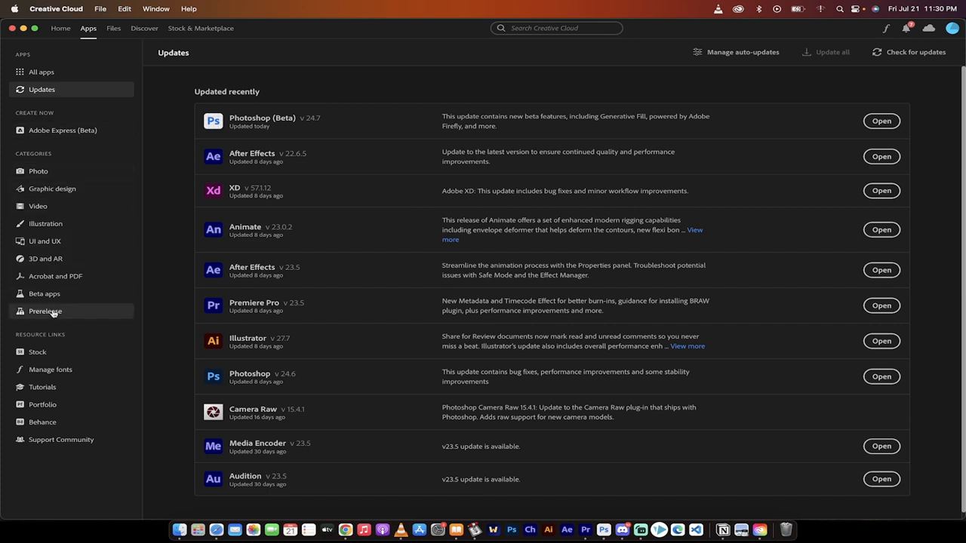
Confirm Photoshop (Beta) is installed and up to date under Beta apps, then return to Photoshop.
click(43, 294)
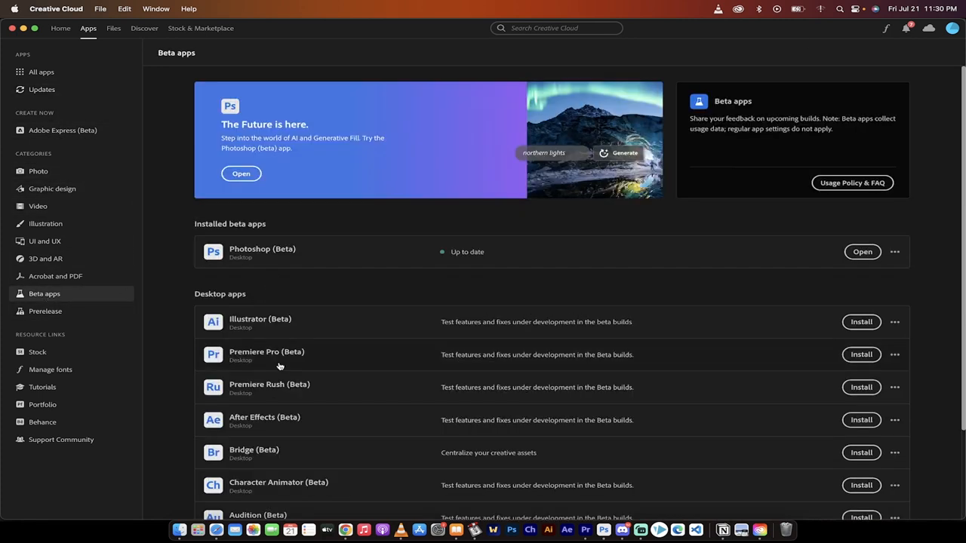
click(863, 251)
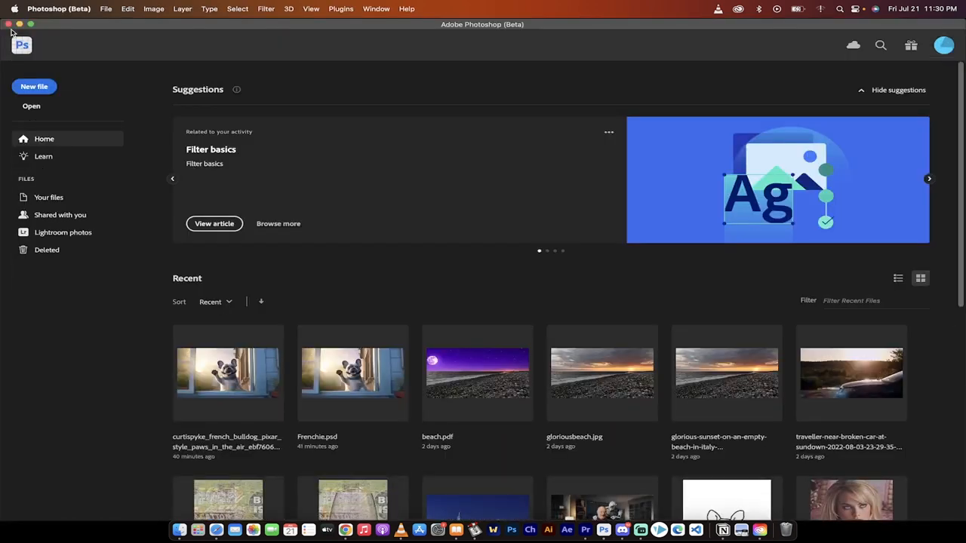
mouse_move(209, 37)
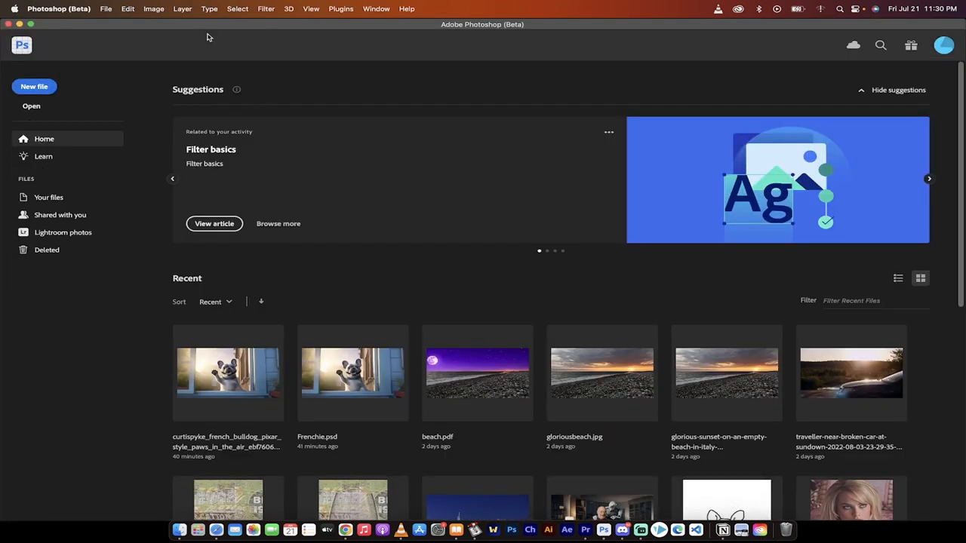
mouse_move(146, 62)
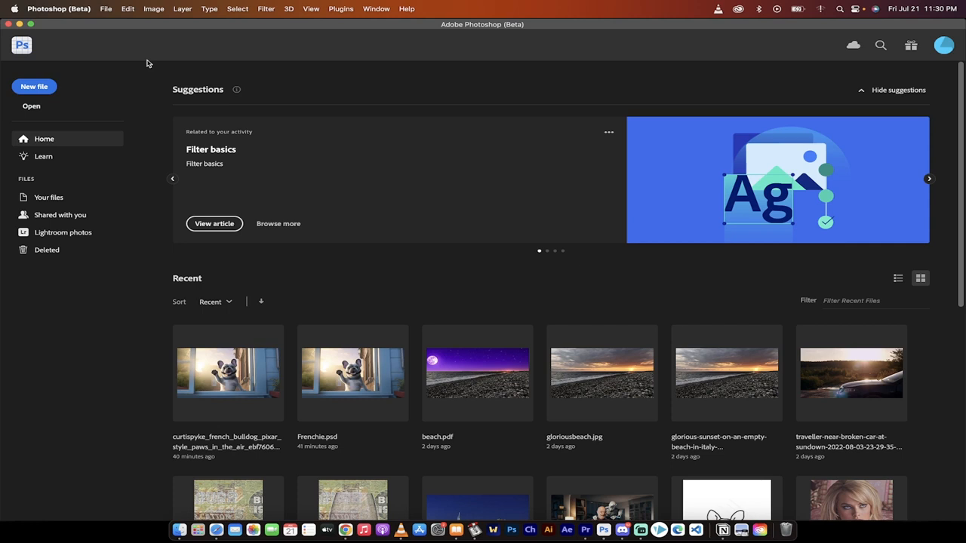
Browse from the Home screen to the Pictures folder with the two bulldog PNGs.
click(179, 529)
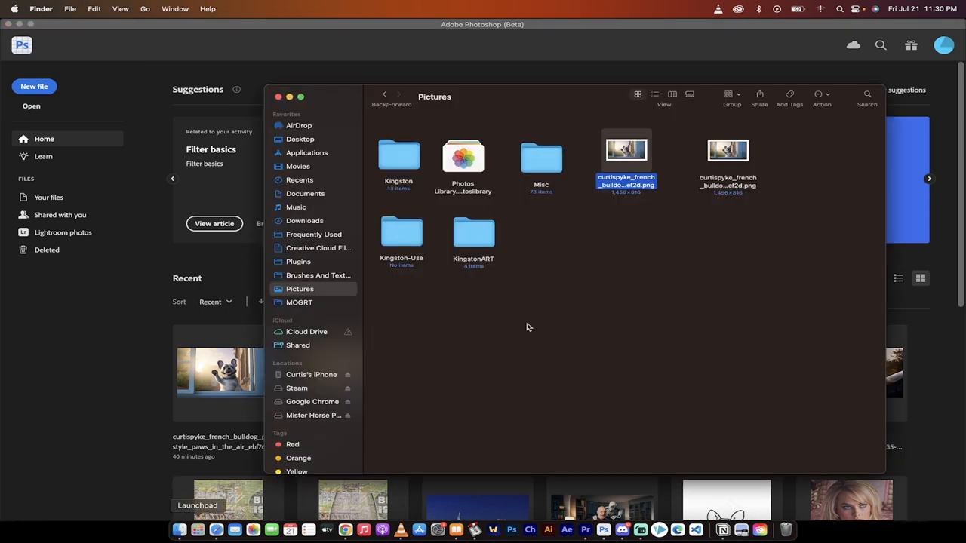
mouse_move(637, 148)
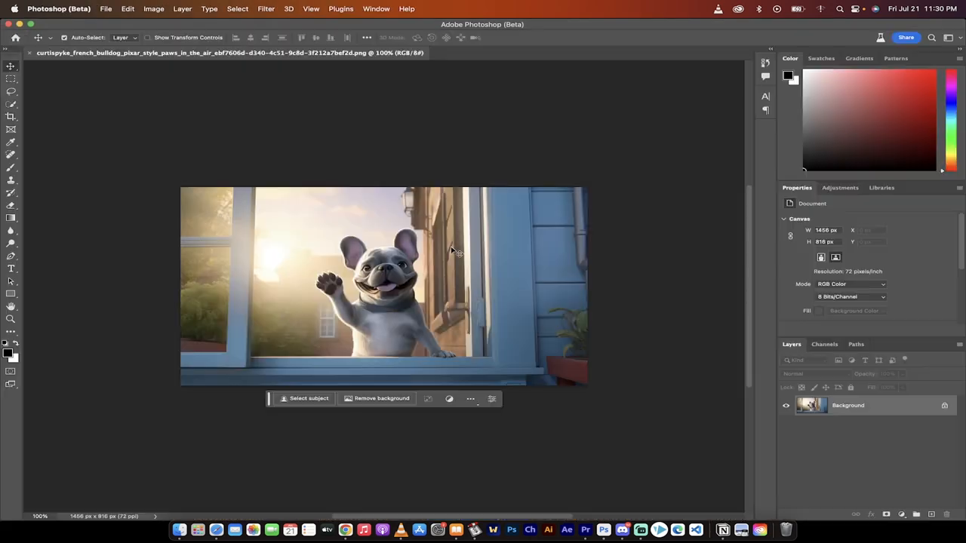
mouse_move(431, 281)
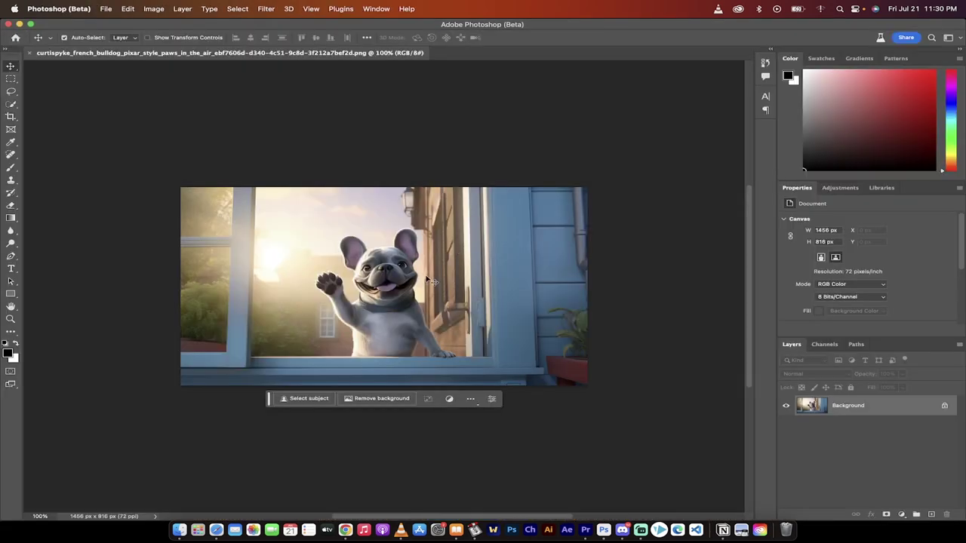
Convert the Background layer into Layer 0 and duplicate it as Layer 0 copy.
scroll(up, 3)
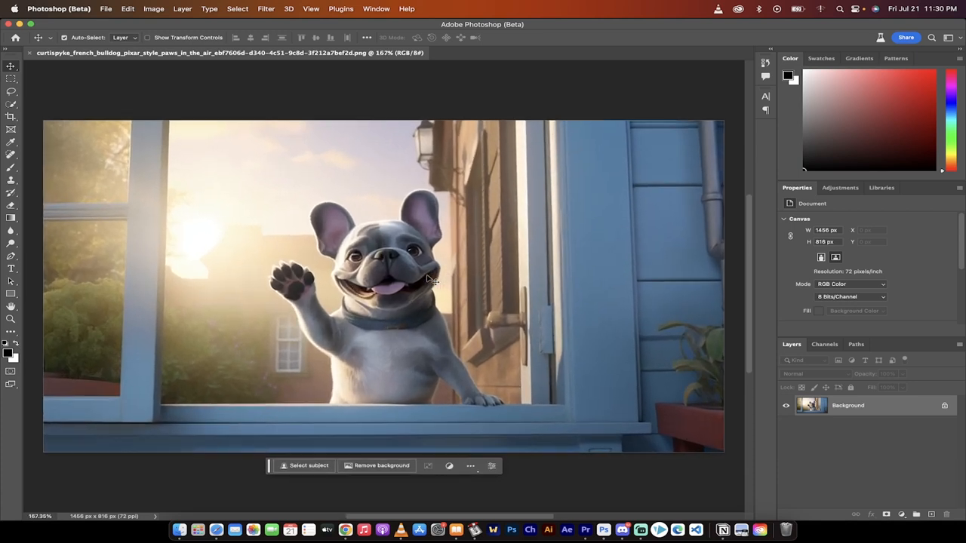
double_click(847, 405)
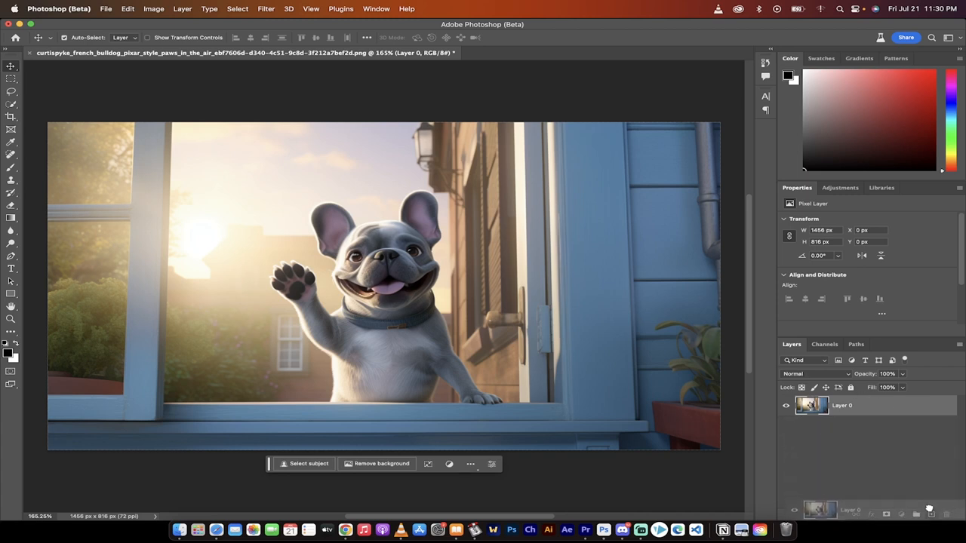
key(cmd+j)
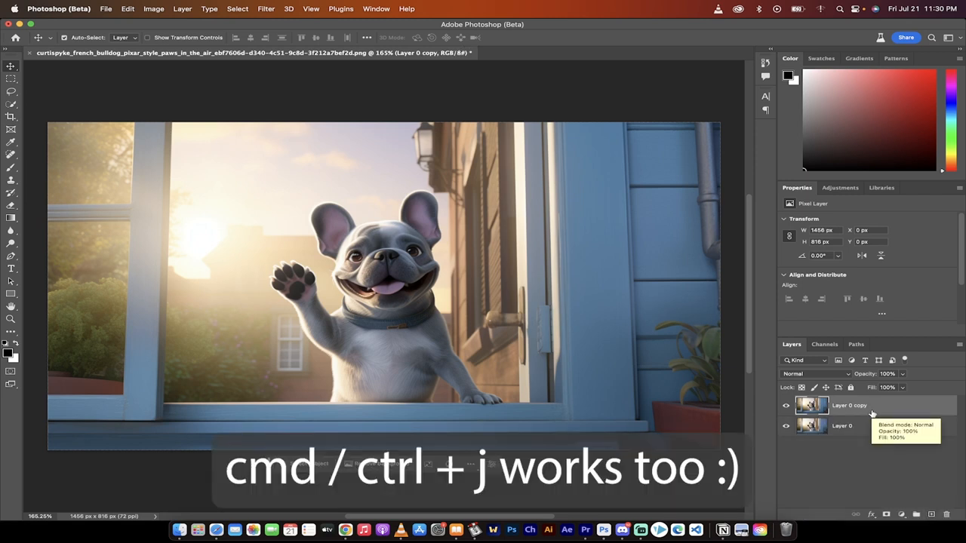
mouse_move(586, 390)
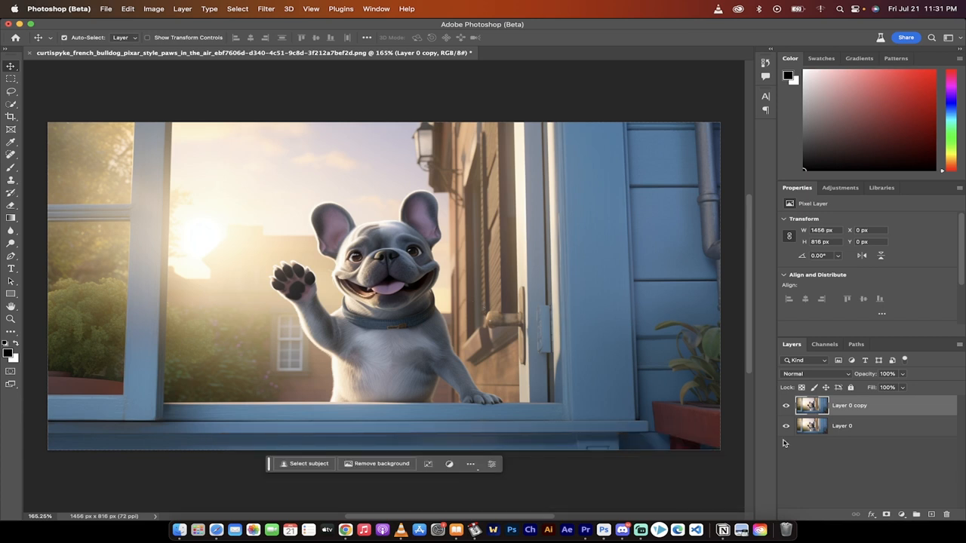
mouse_move(43, 106)
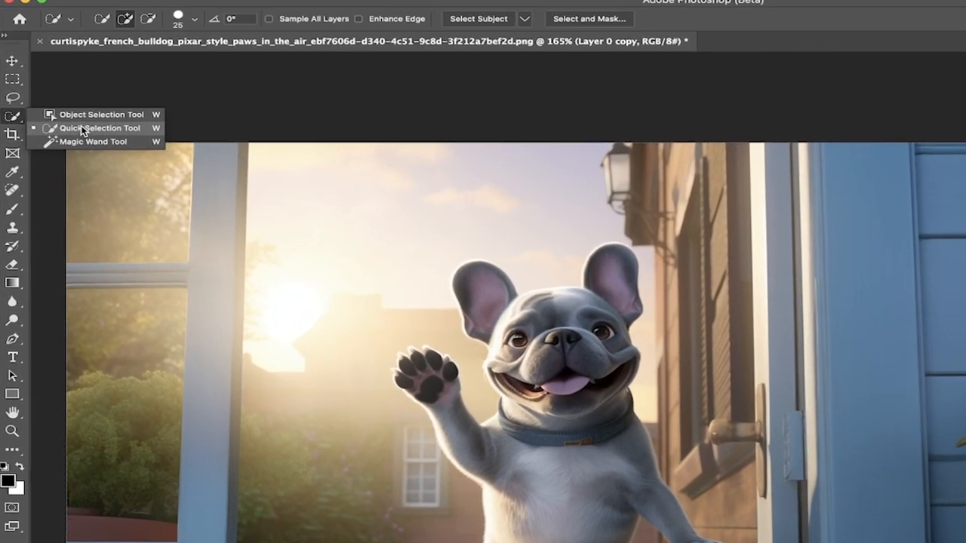
With the Quick Selection Tool, set Select Subject processing to Cloud for detailed results.
click(98, 127)
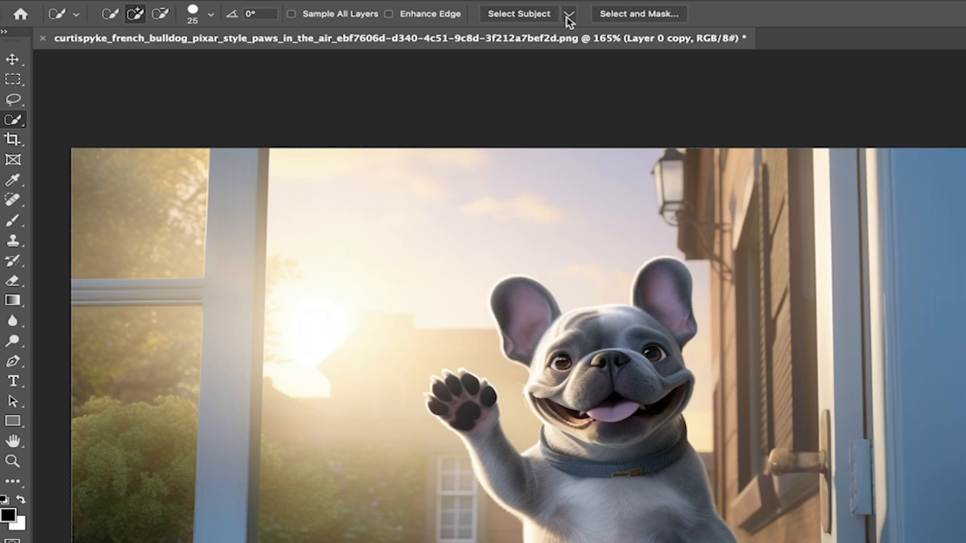
mouse_move(541, 17)
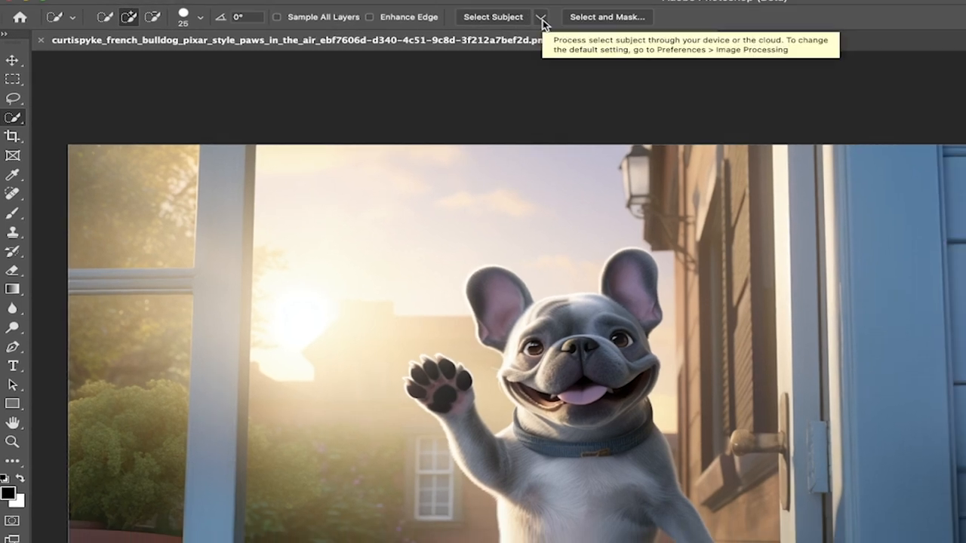
click(541, 16)
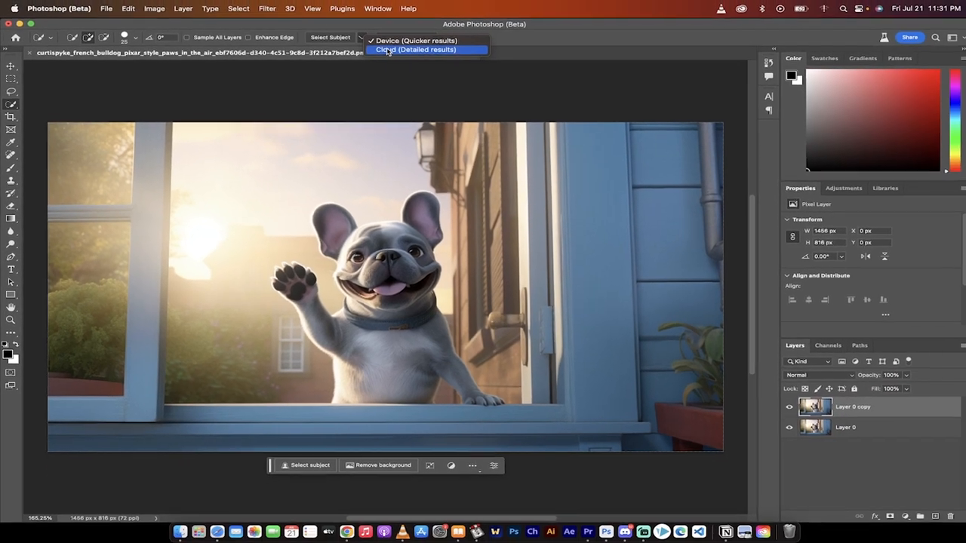
click(414, 50)
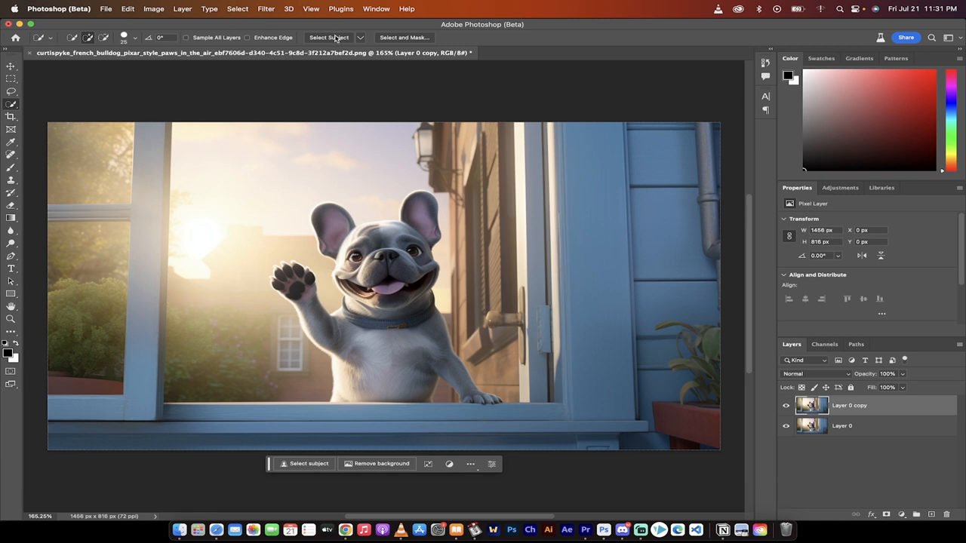
mouse_move(329, 37)
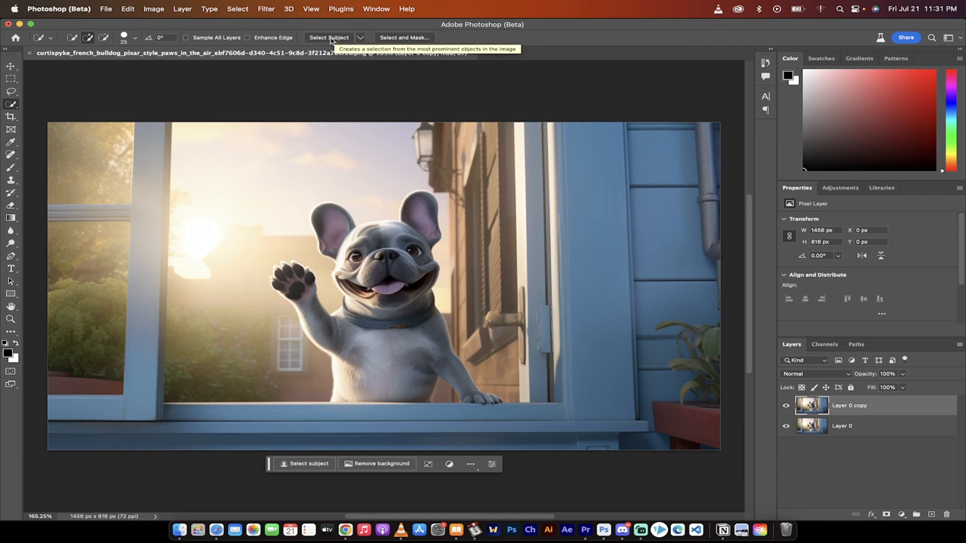
mouse_move(422, 276)
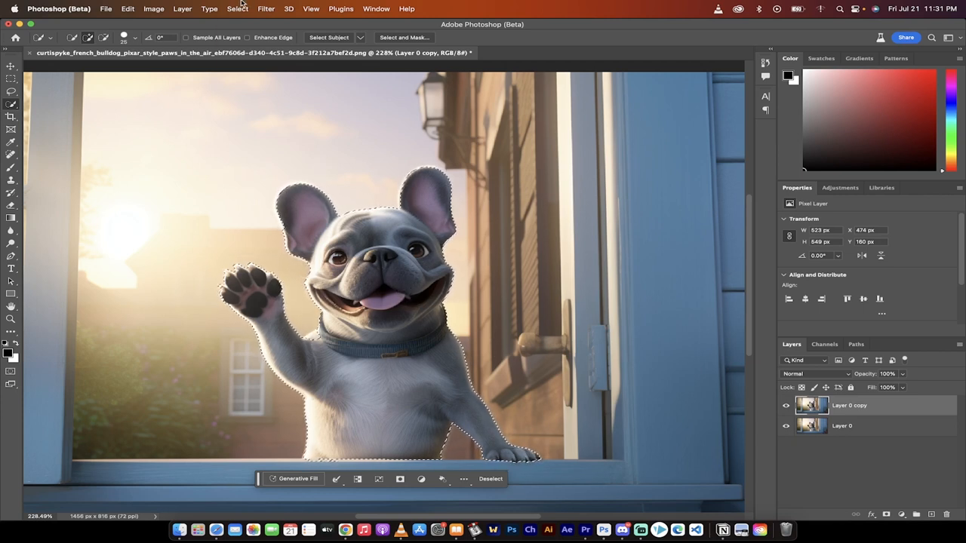
Expand the bulldog selection by 8 pixels via Select > Modify > Expand.
click(236, 8)
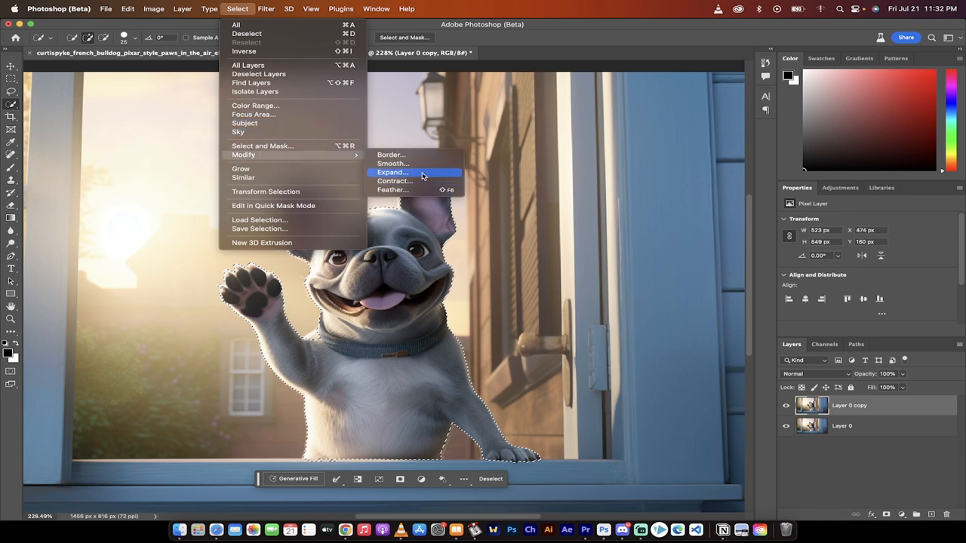
click(391, 172)
text(8)
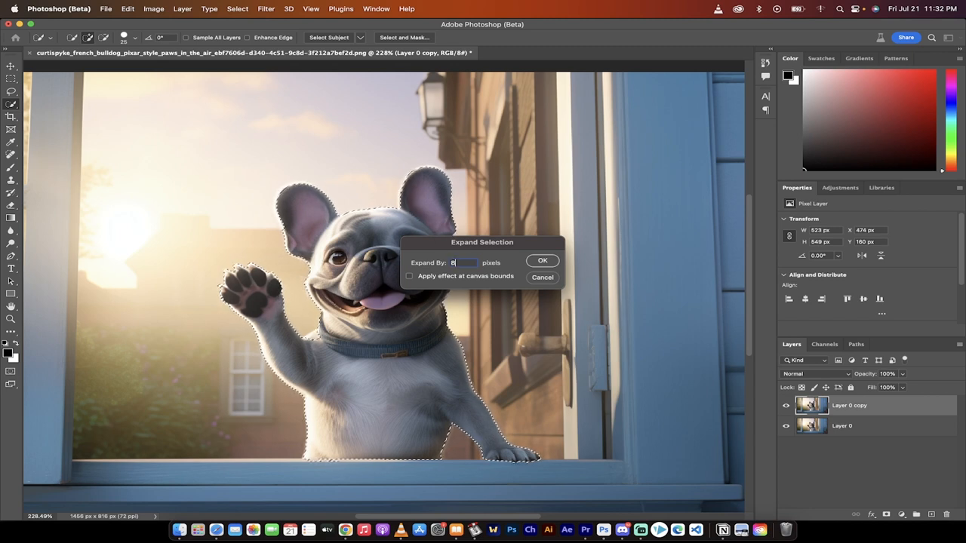
click(542, 261)
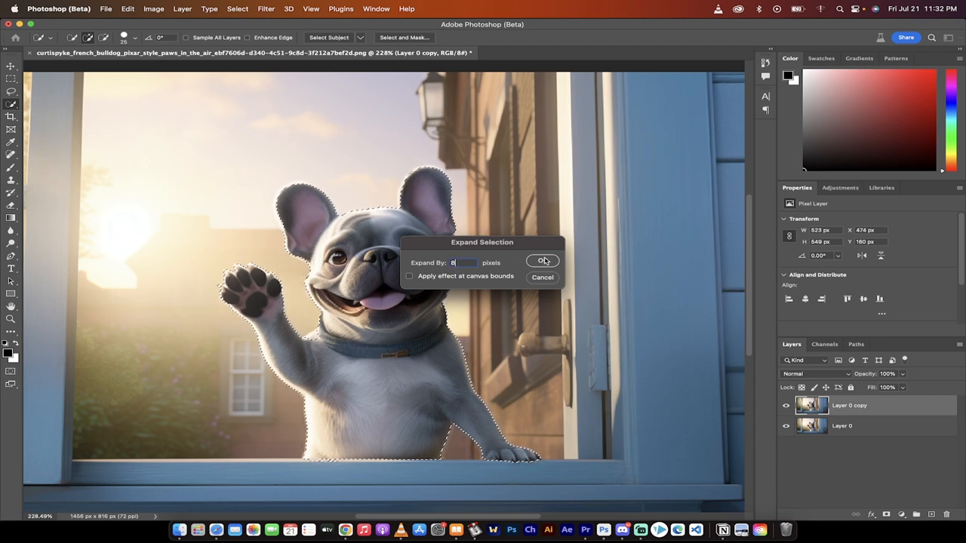
click(542, 261)
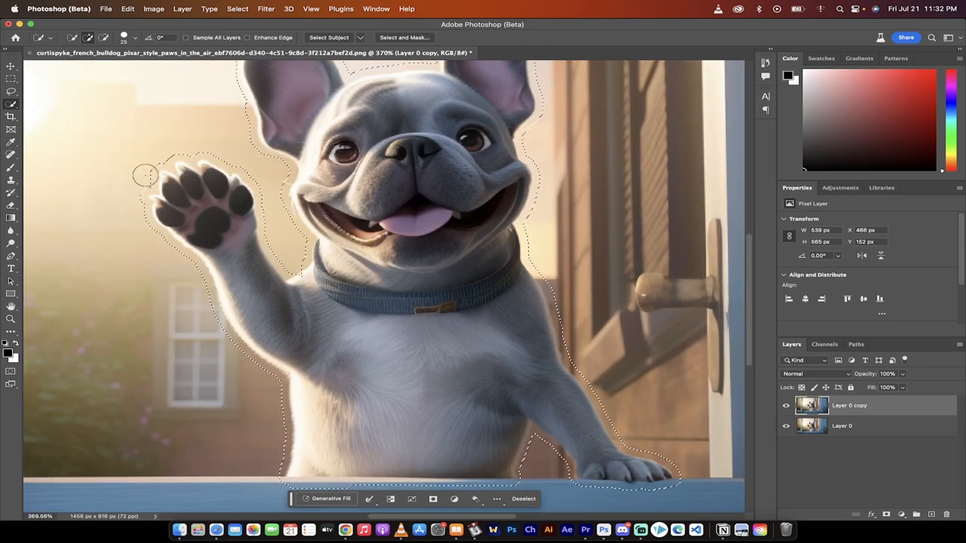
mouse_move(300, 243)
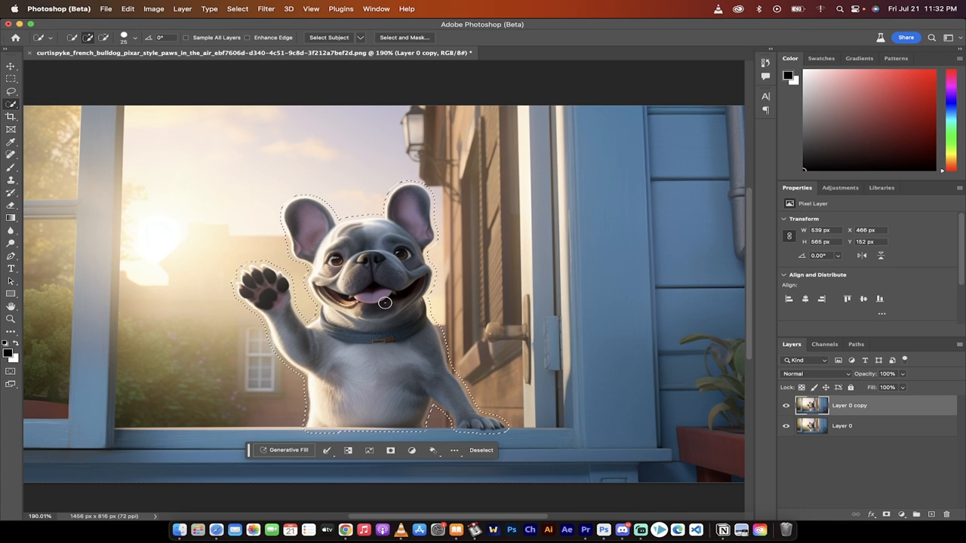
mouse_move(377, 294)
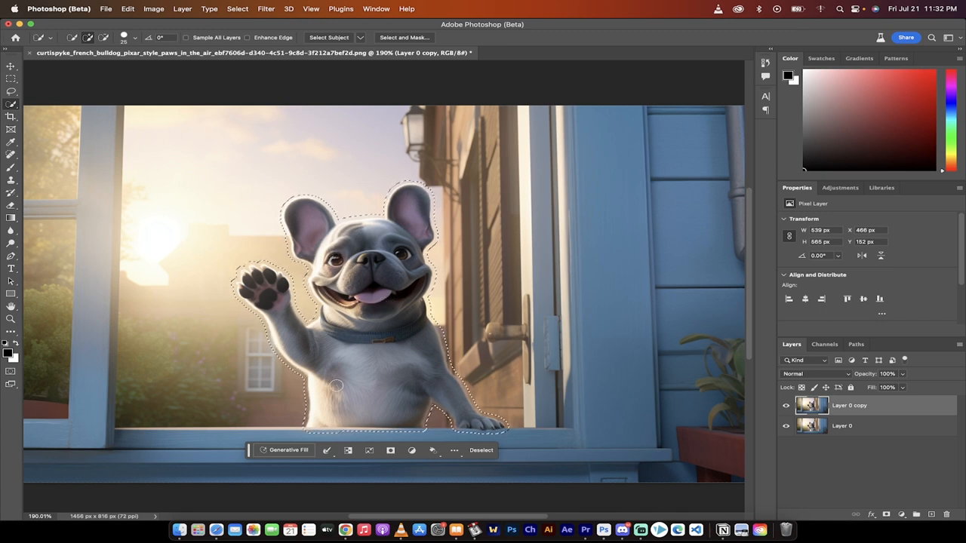
mouse_move(288, 450)
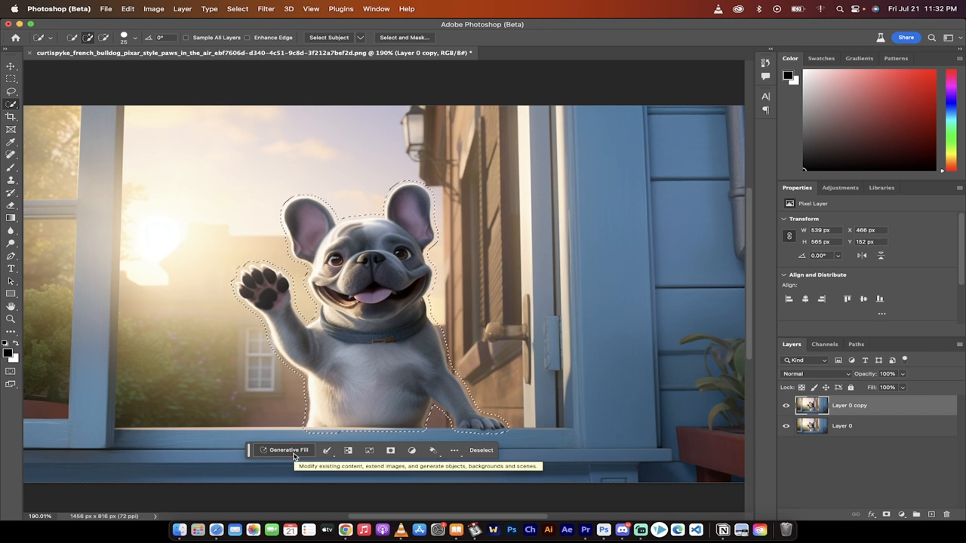
Generate an empty-prompt Generative Fill over the expanded bulldog selection.
click(288, 449)
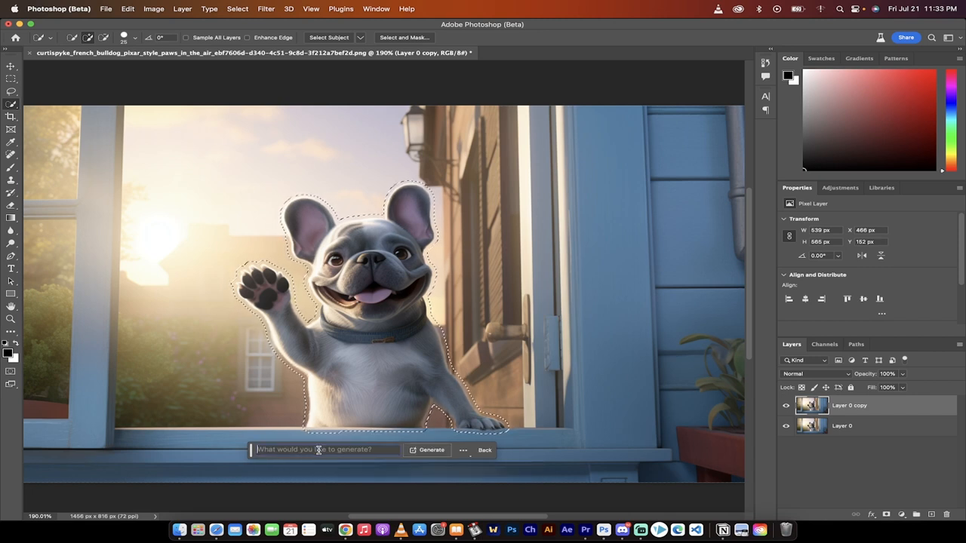
mouse_move(431, 449)
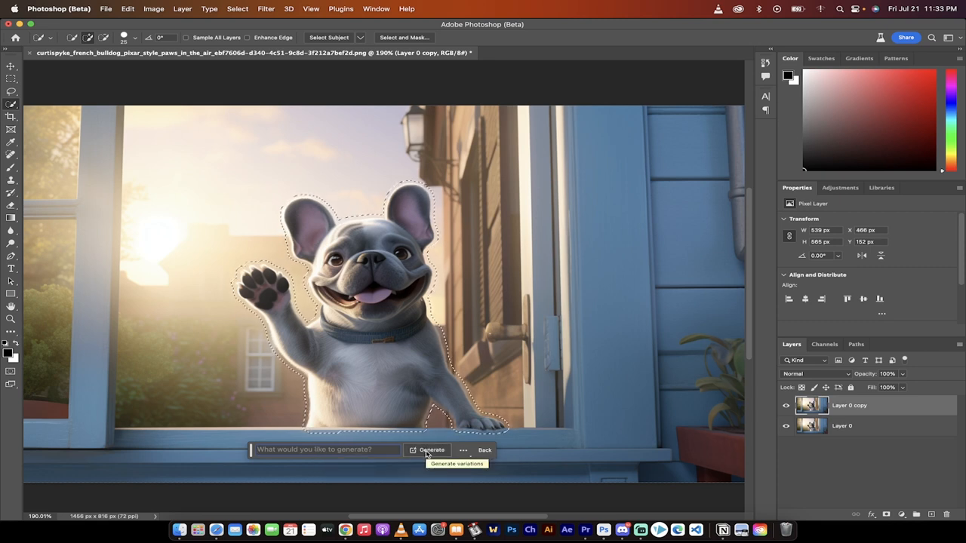
click(431, 450)
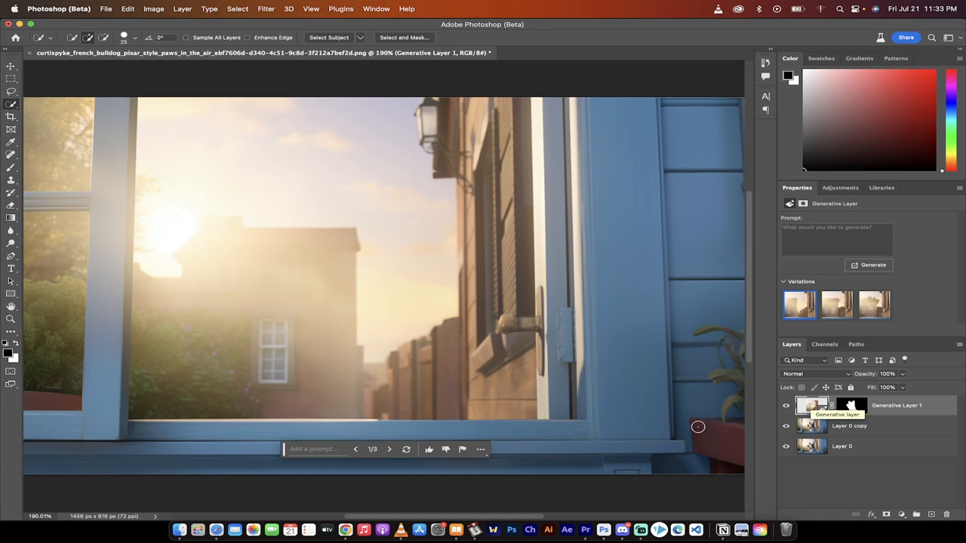
Compare the generated variations, keep variation 1 of 3, and select Layer 0 copy.
click(389, 449)
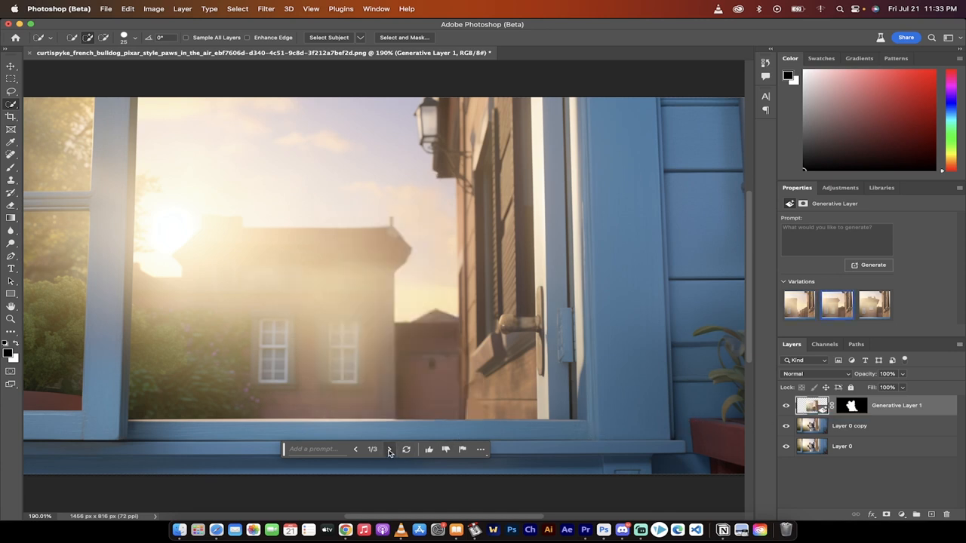
click(388, 449)
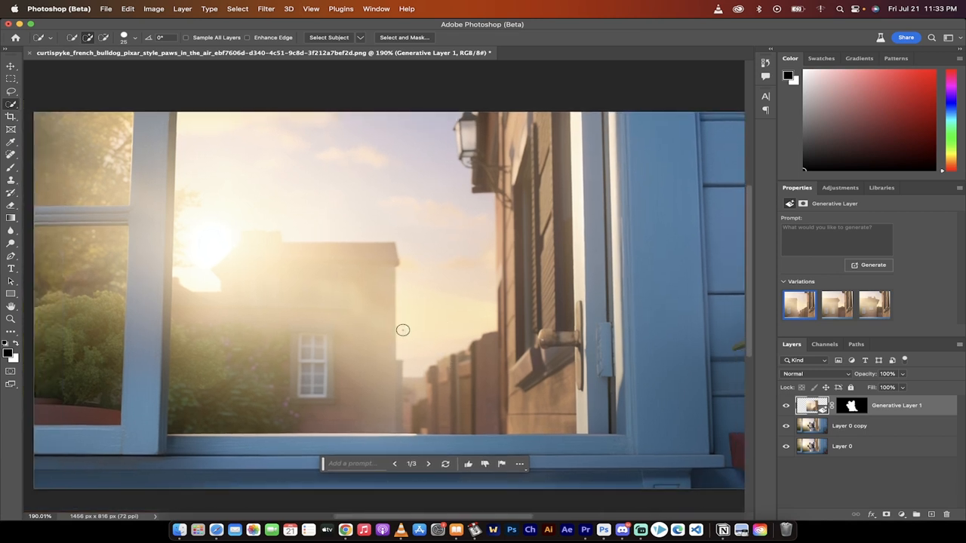
mouse_move(681, 376)
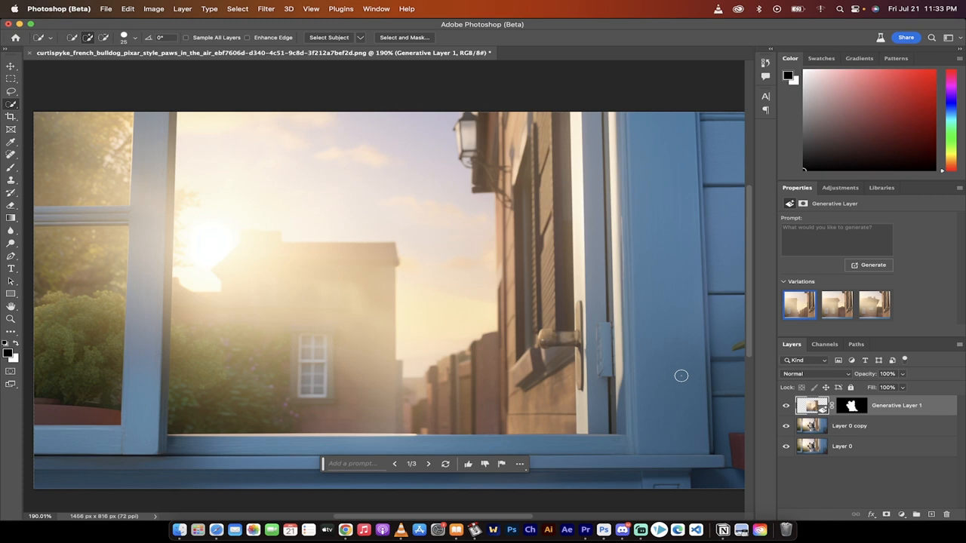
mouse_move(701, 377)
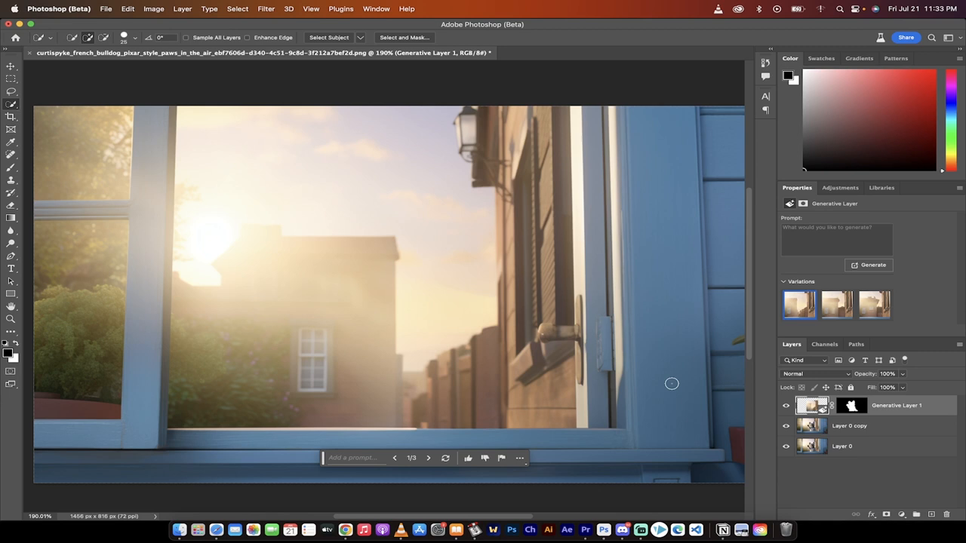
click(849, 425)
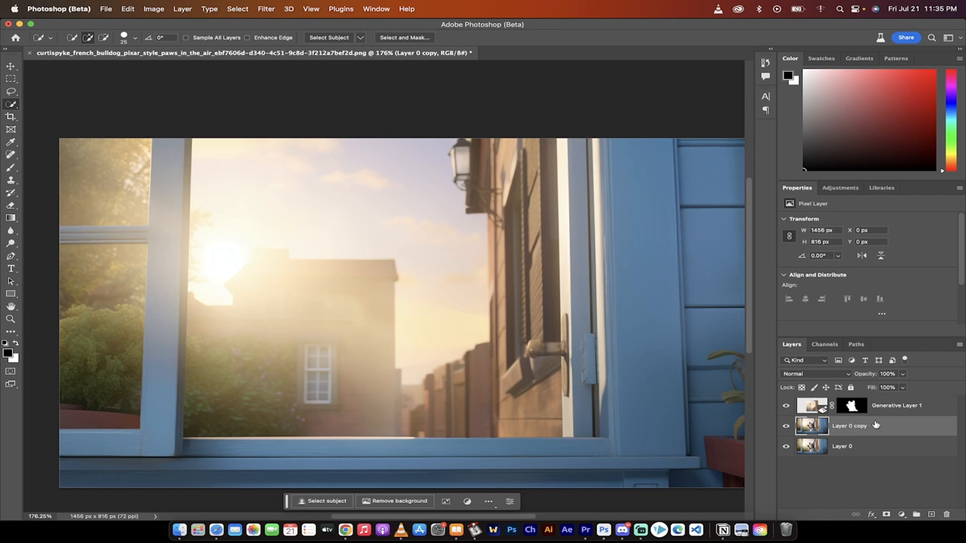
mouse_move(869, 428)
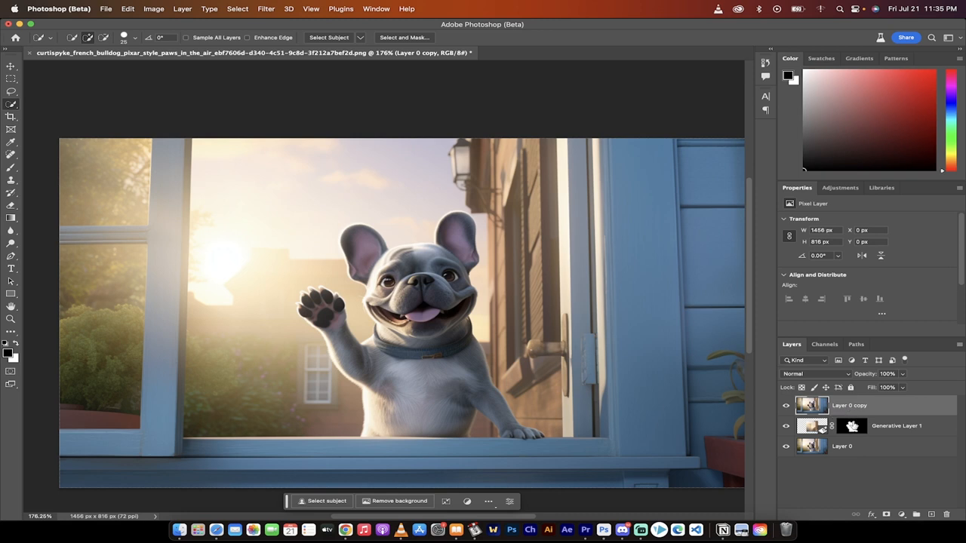
Place Layer 0 copy above Generative Layer 1, toggling its visibility to verify.
click(785, 405)
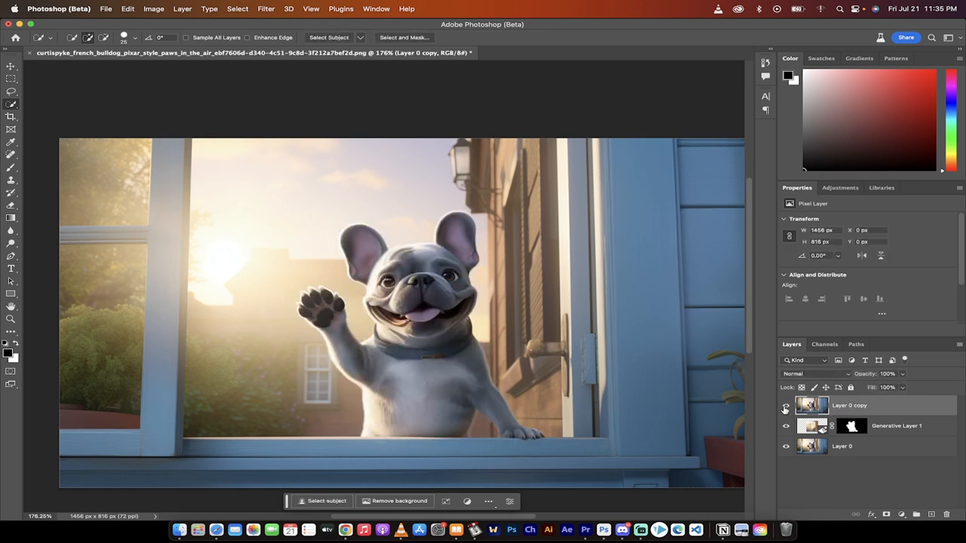
click(785, 405)
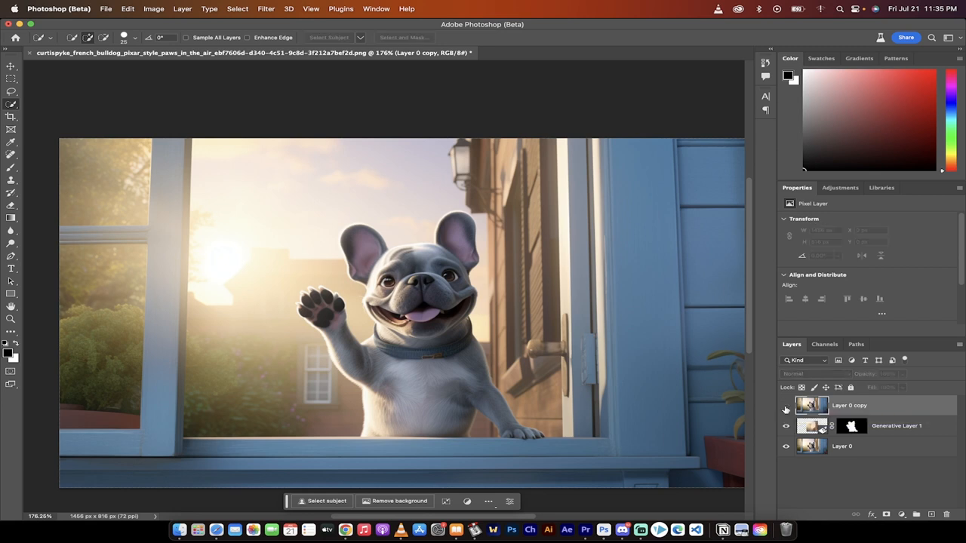
click(786, 405)
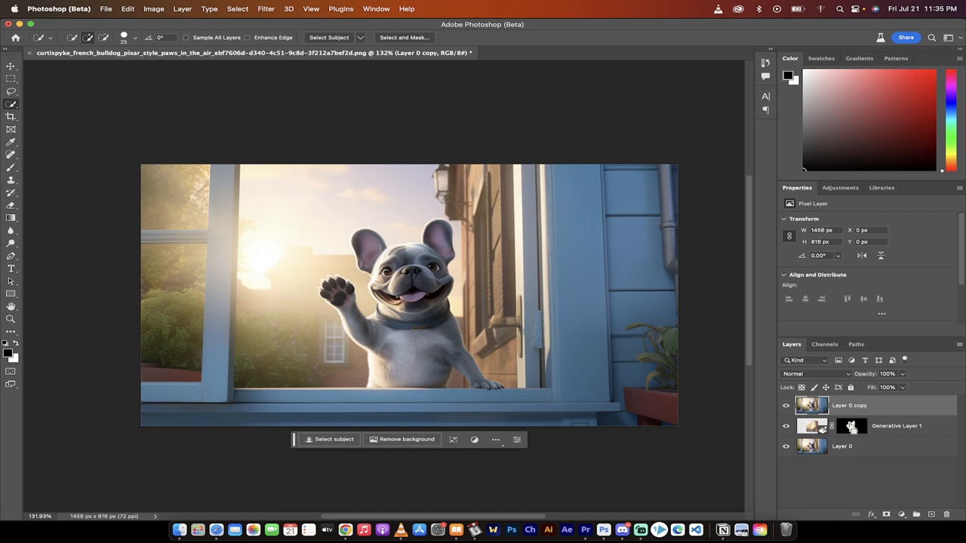
mouse_move(852, 426)
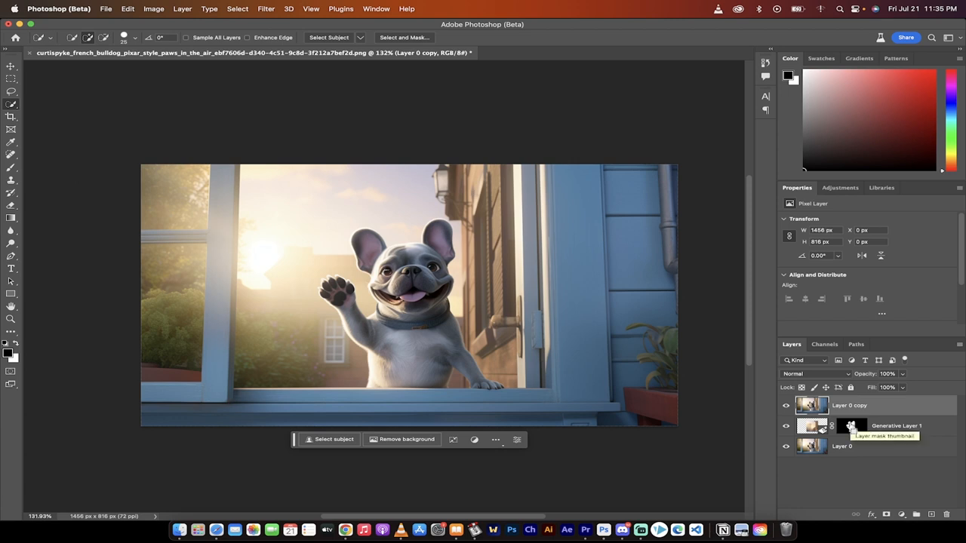
Load the Generative Layer 1 mask as a selection around the bulldog.
click(333, 439)
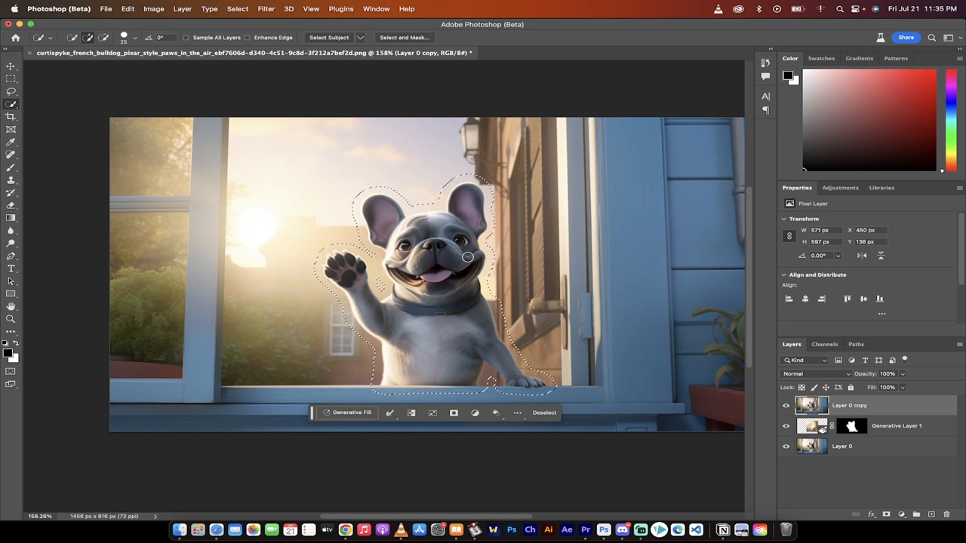
mouse_move(479, 247)
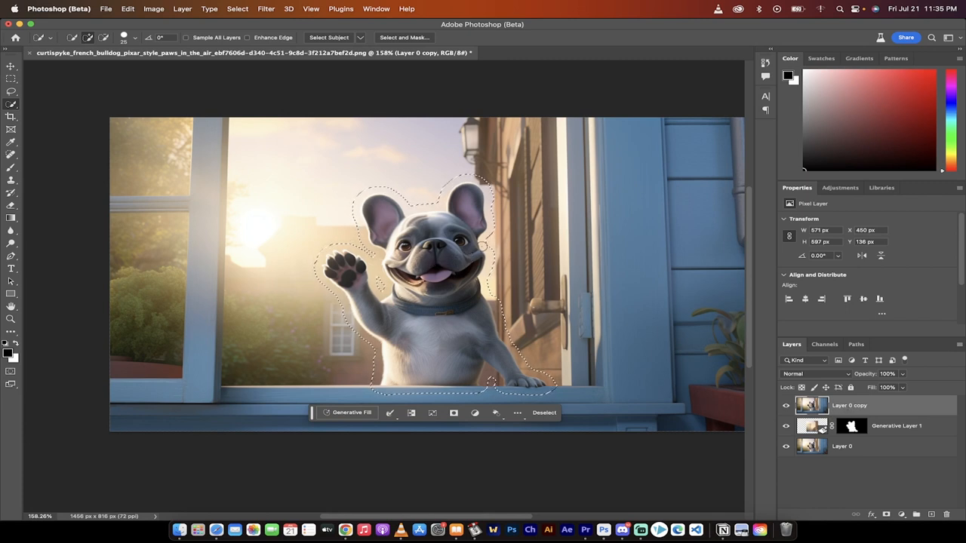
Apply Puppet Warp from the Edit menu to the selected bulldog layer.
click(127, 8)
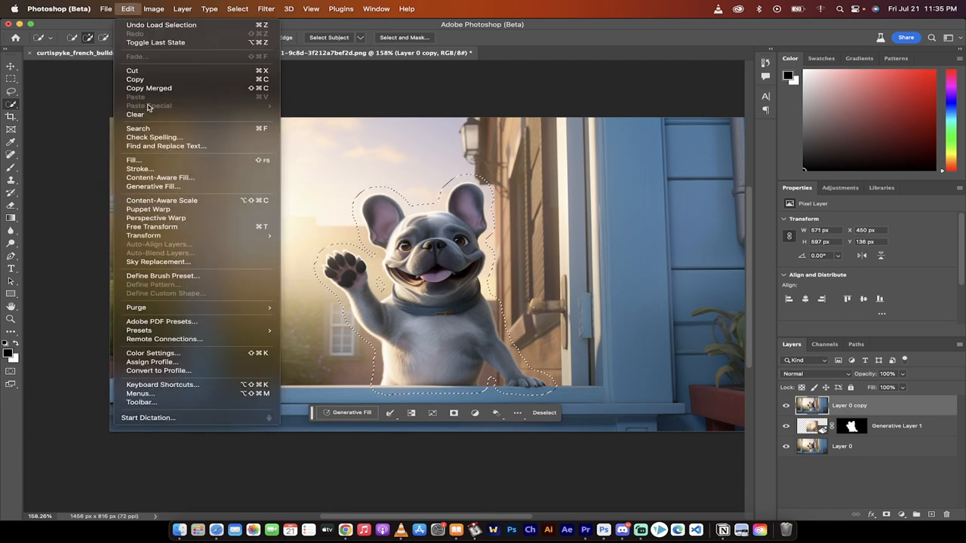
click(148, 209)
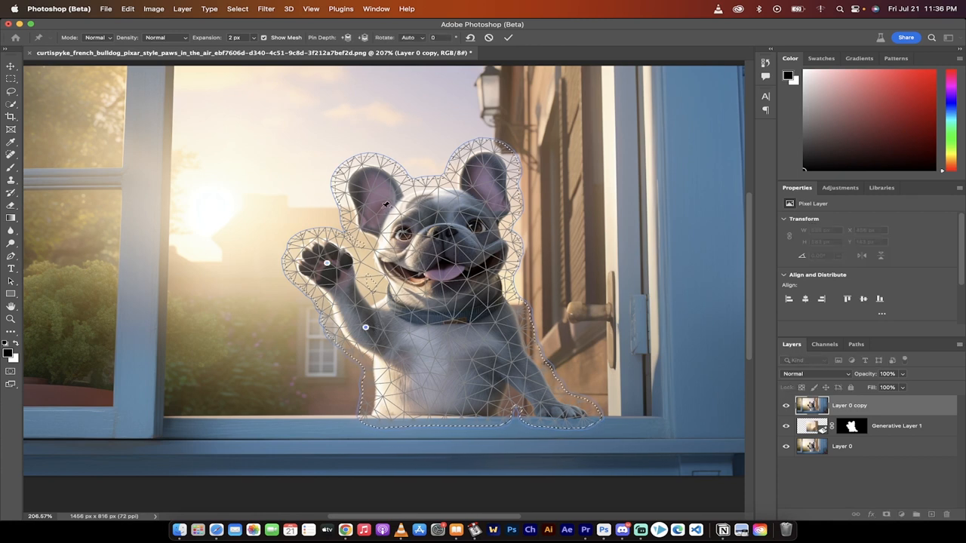
Pin both ears, then swing the raised paw and bend the waving arm outward.
drag(385, 204, 371, 190)
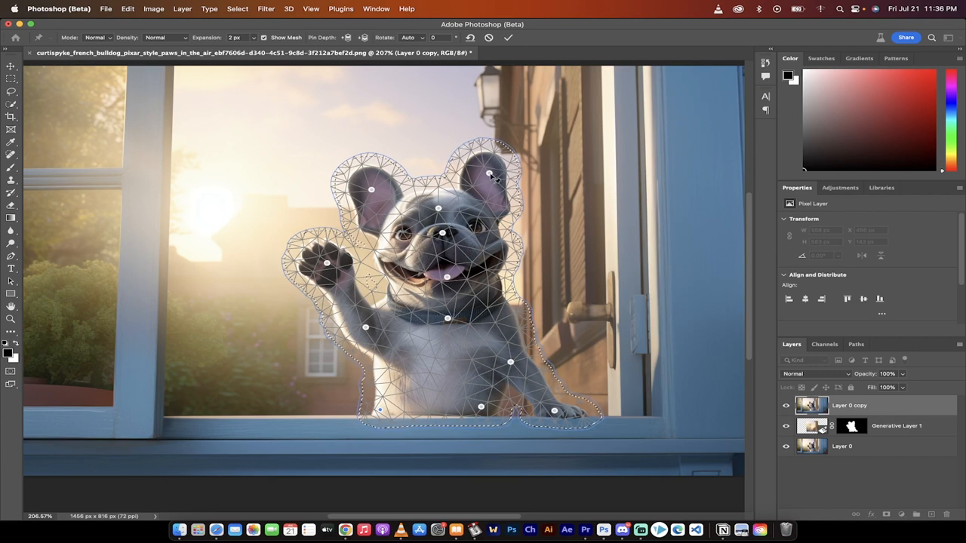
drag(494, 178, 507, 174)
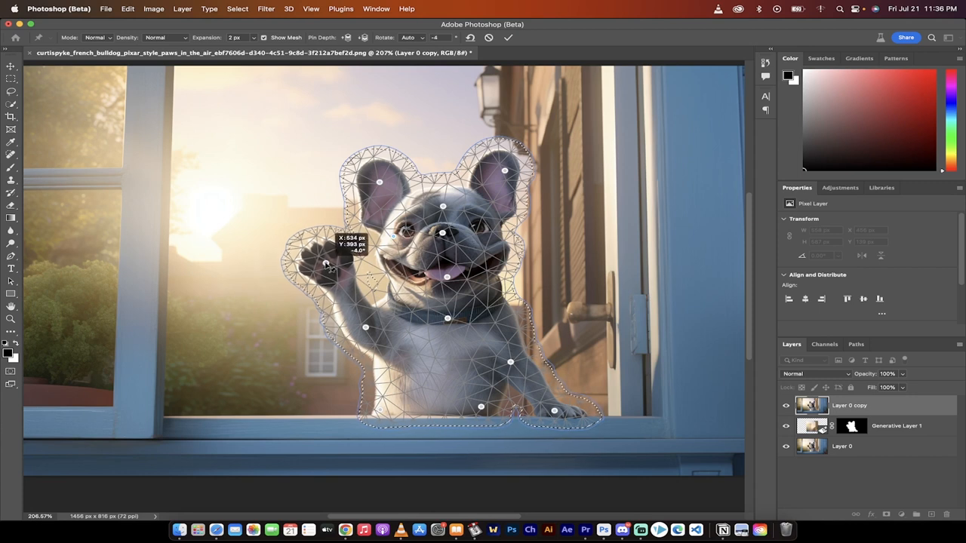
drag(325, 264, 302, 265)
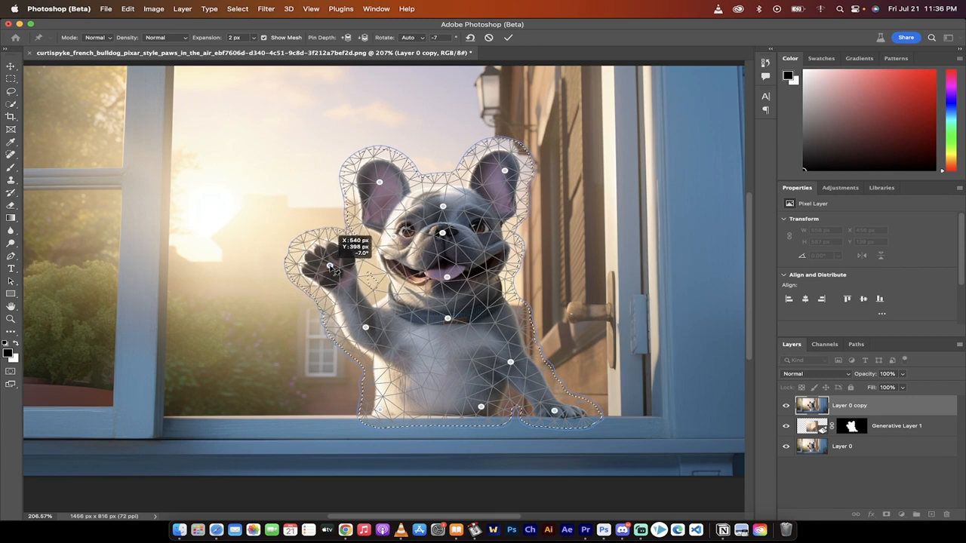
drag(328, 266, 312, 262)
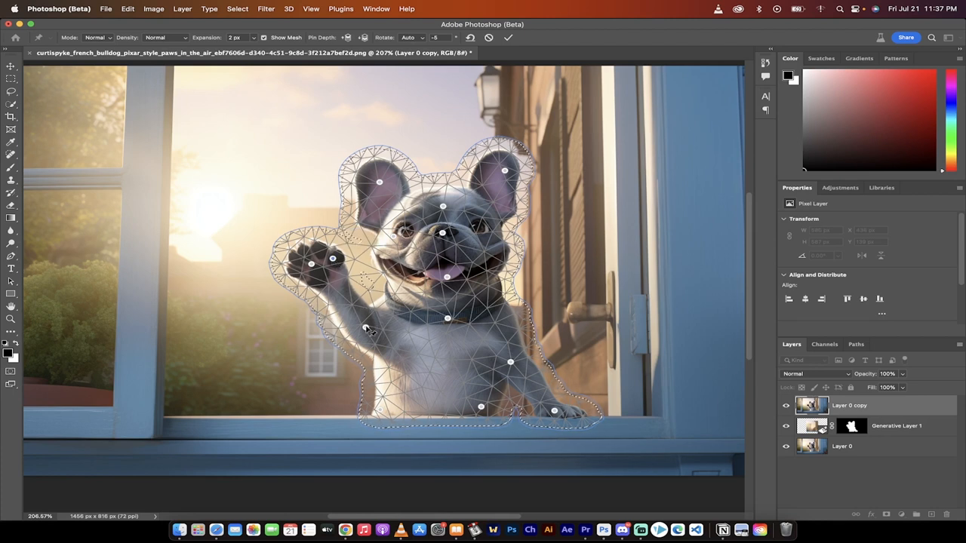
drag(366, 332, 354, 336)
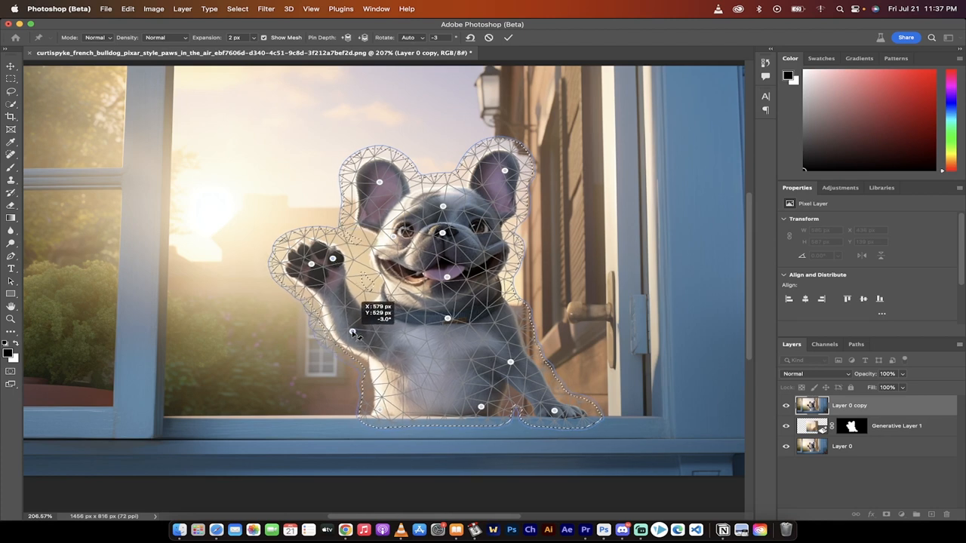